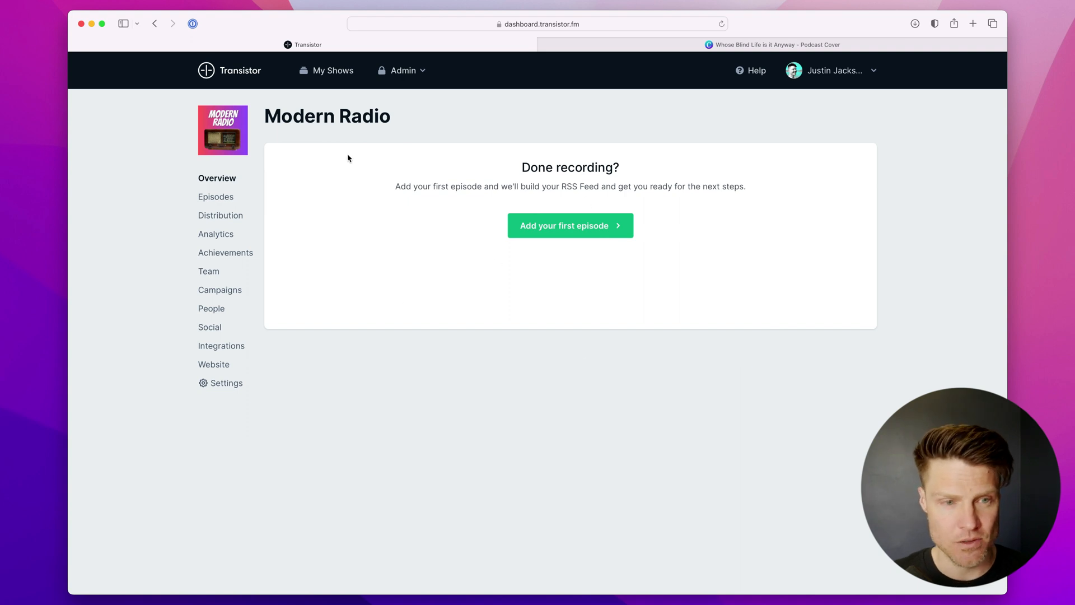
mouse_move(520, 256)
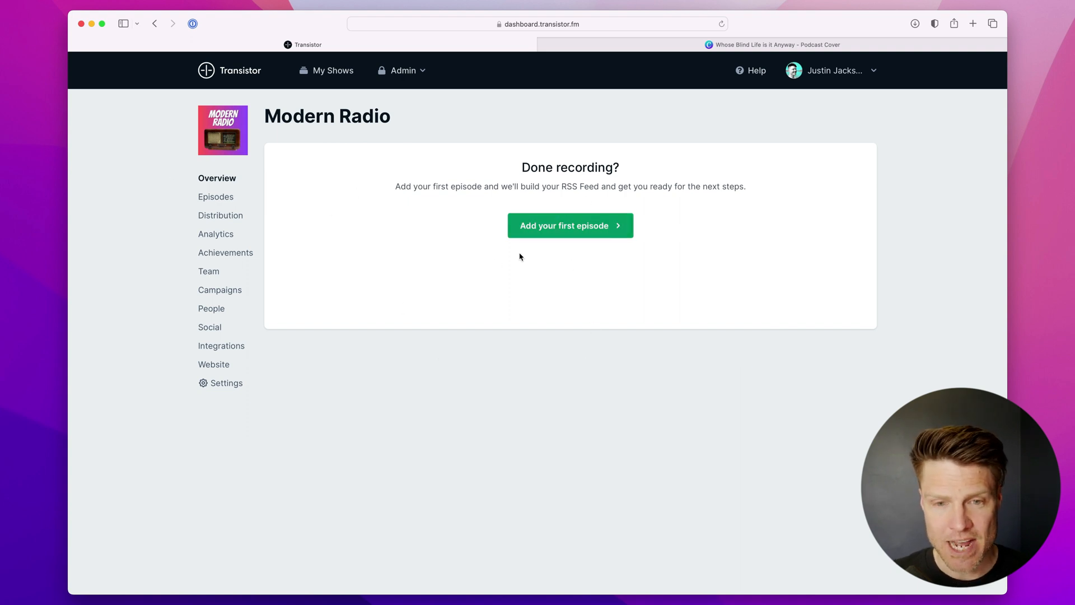
Start adding the first episode from the Modern Radio overview
left_click(216, 196)
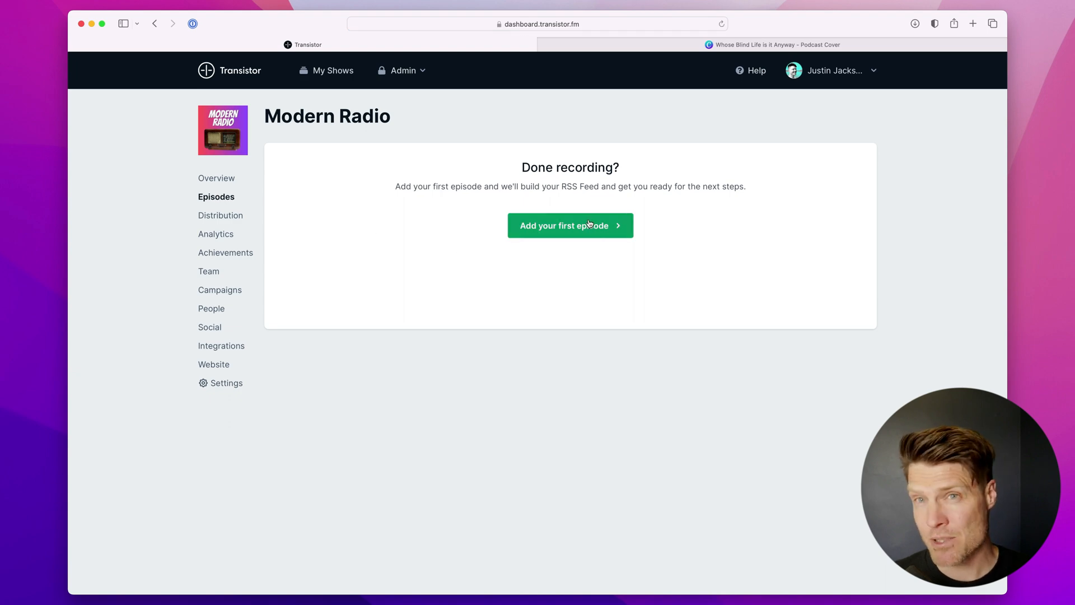
Title the new episode 'What does radio look like in the modern age?'
left_click(570, 226)
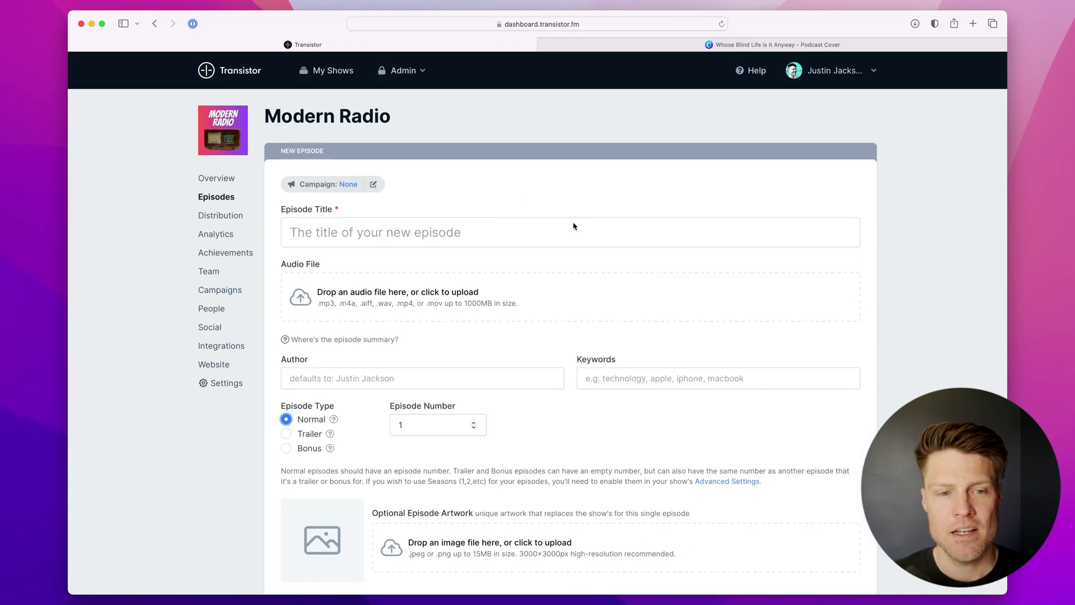
left_click(581, 233)
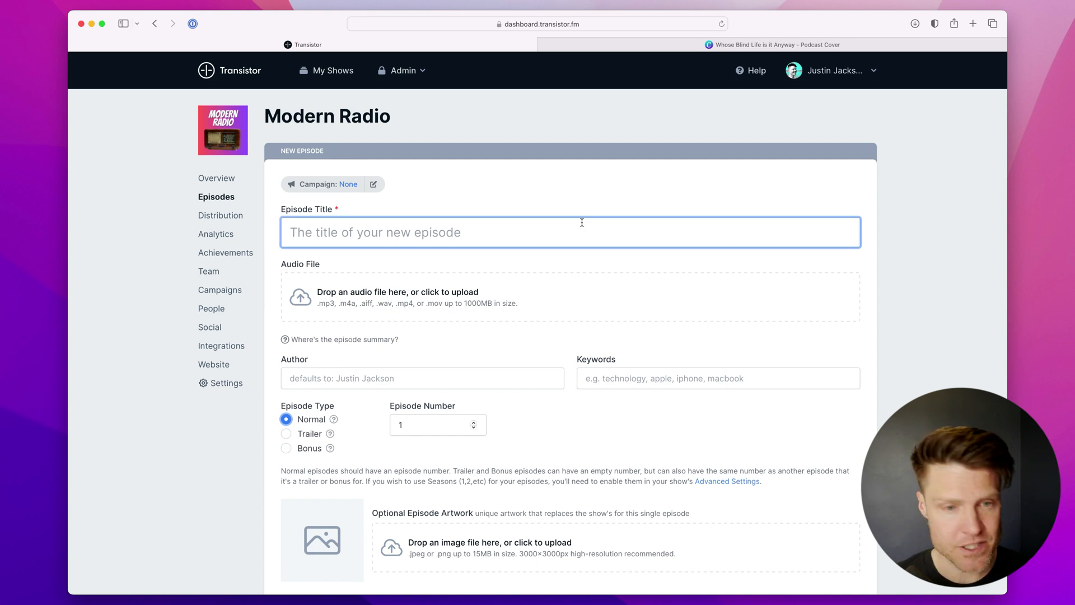
type("What doe")
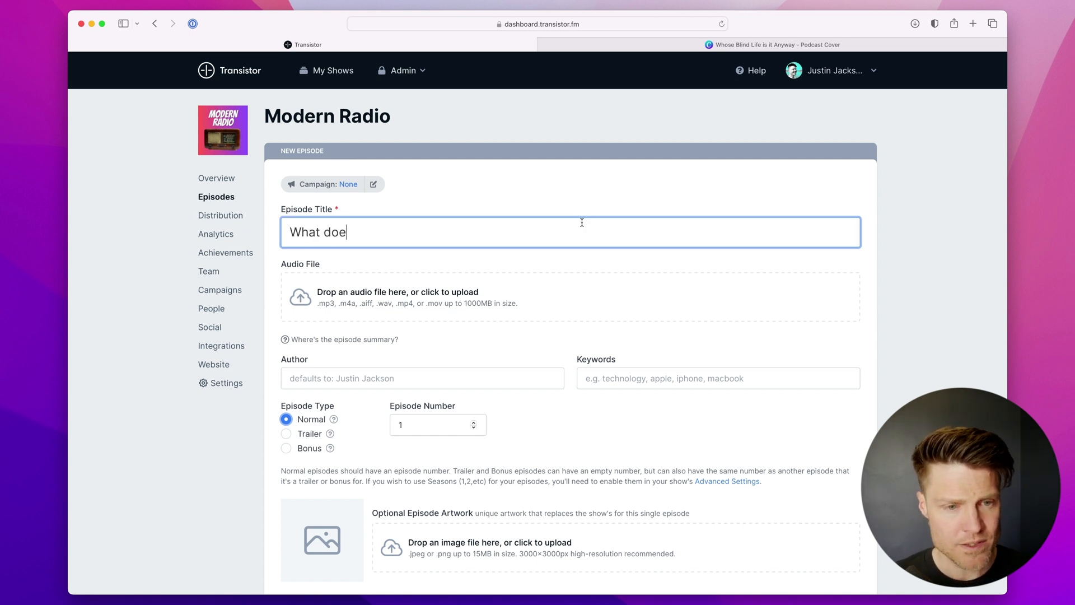
type("s radio look li")
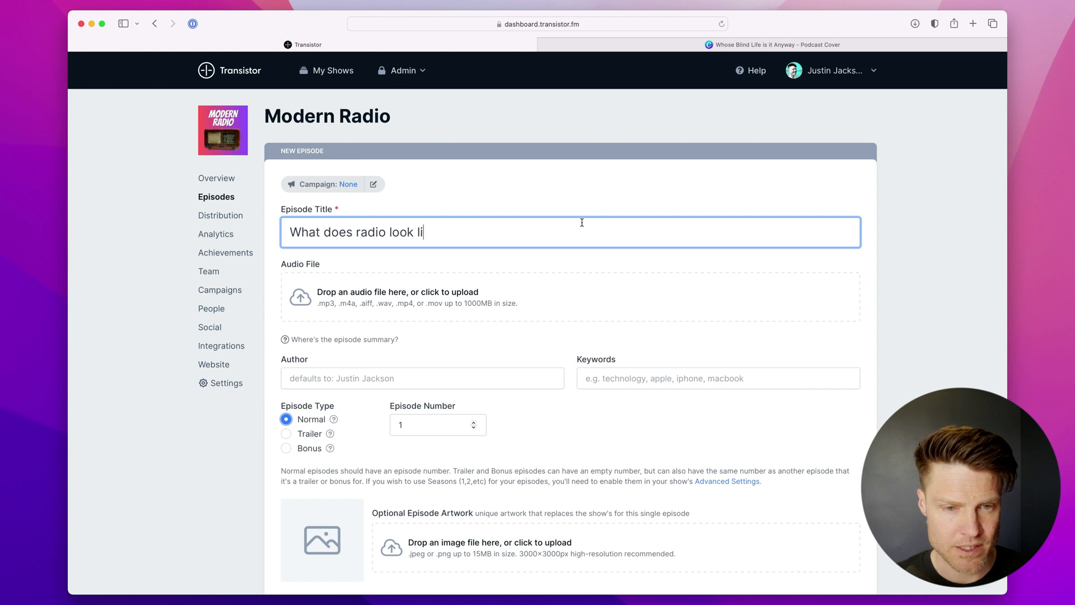
type("ke in the modern age")
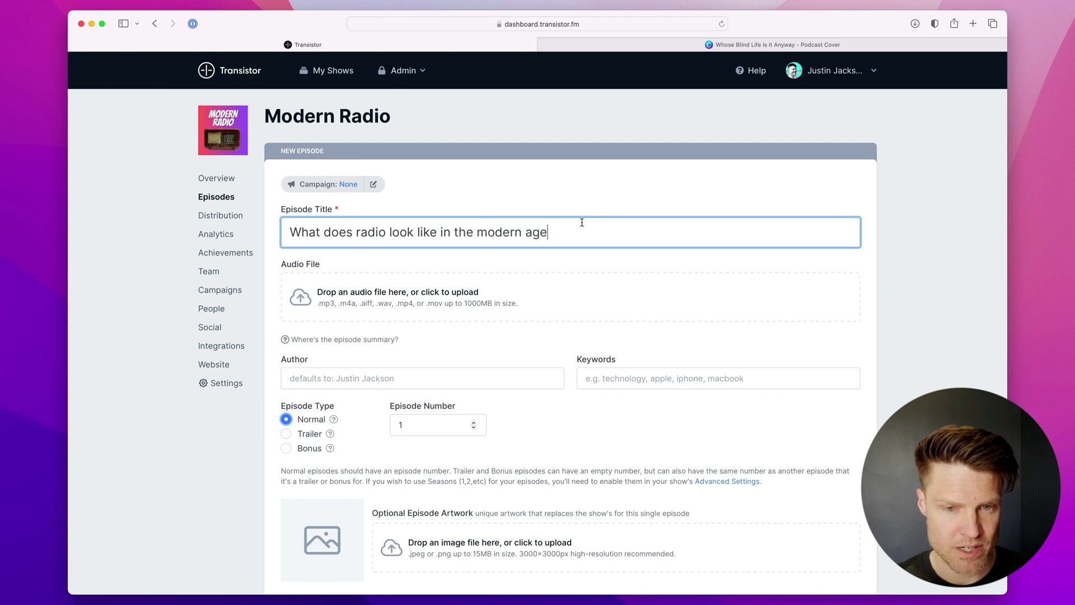
type("?")
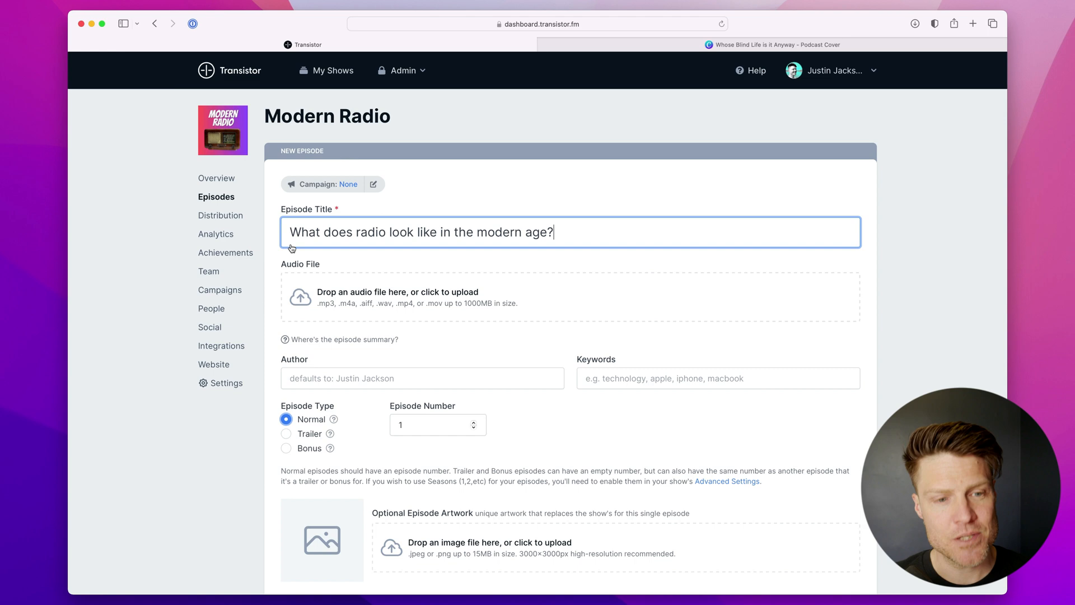
scroll("down", 3)
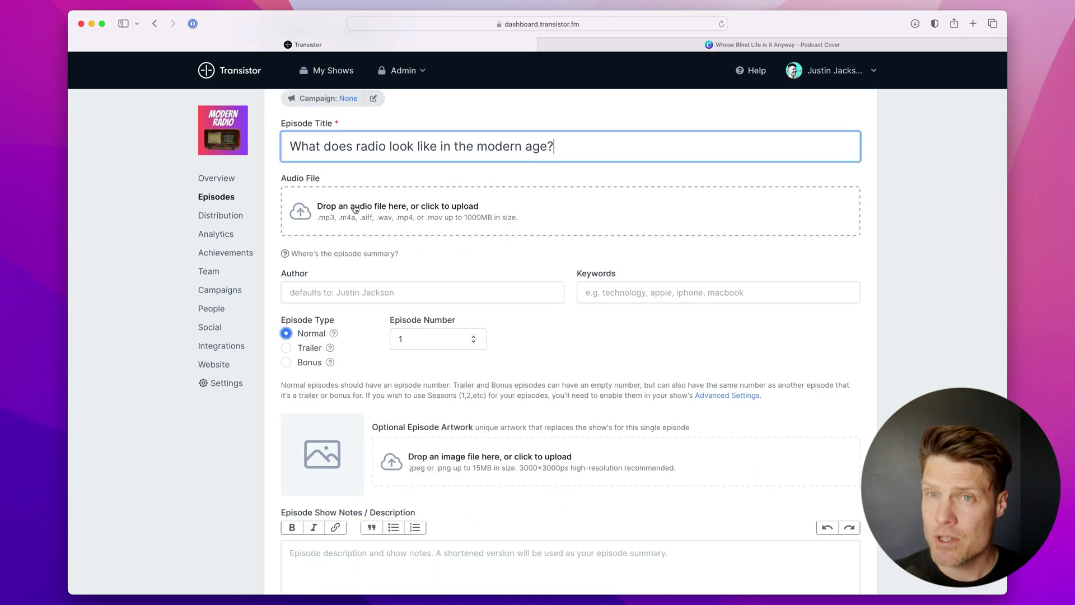
mouse_move(470, 335)
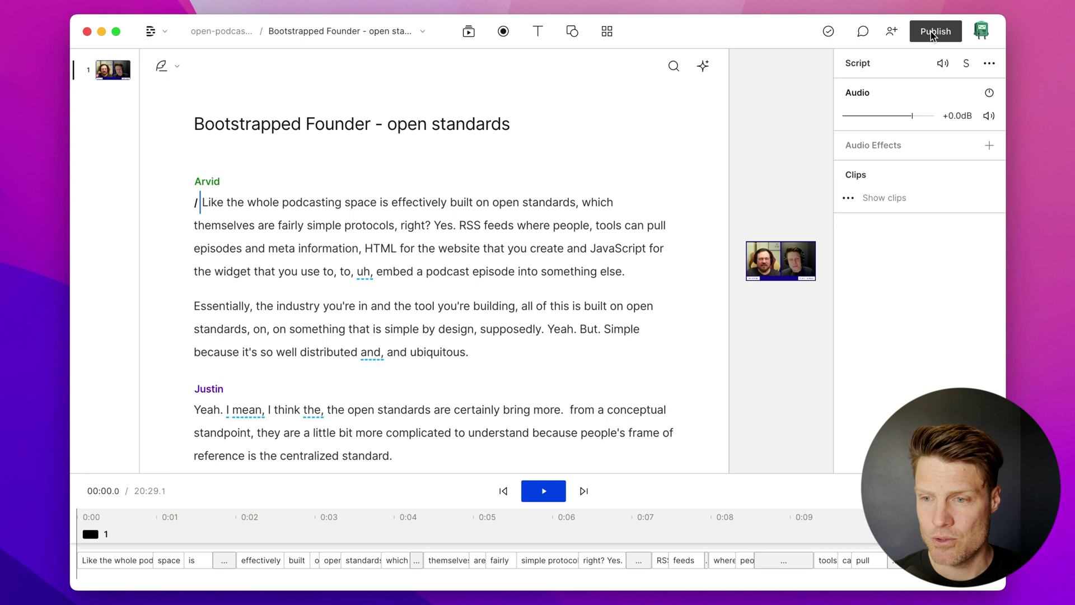
Export the Descript project as MP3 audio: 128 kbps, mono, -16 LUFS
left_click(935, 30)
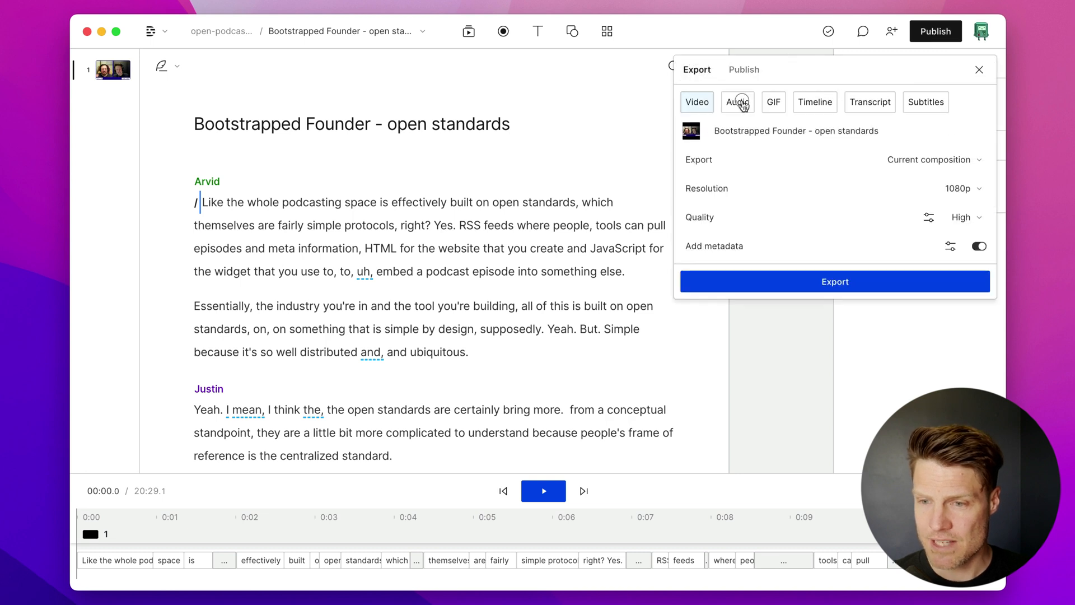
left_click(737, 102)
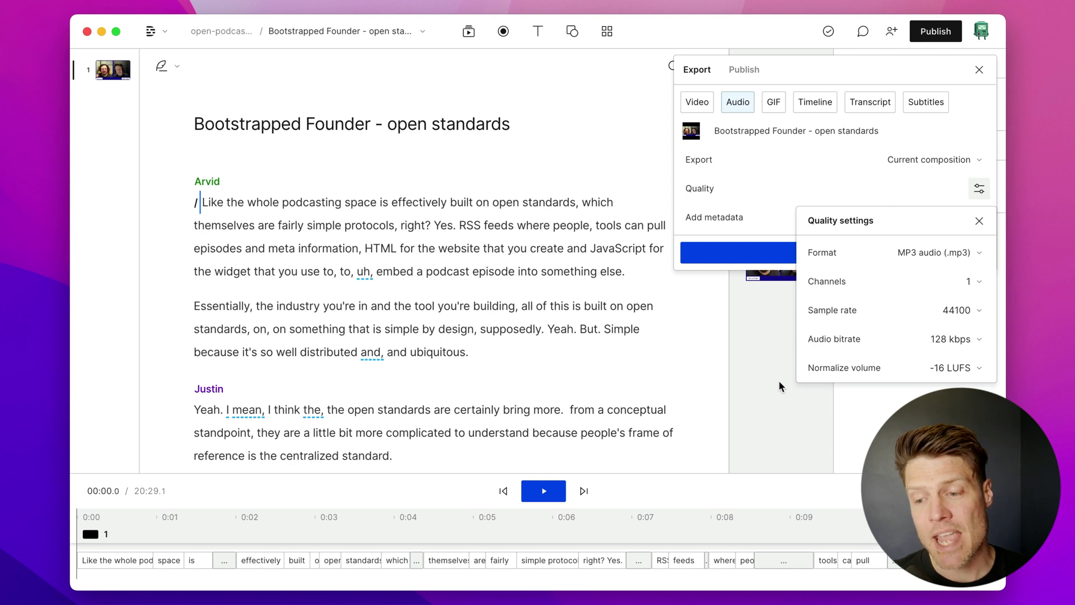
mouse_move(935, 385)
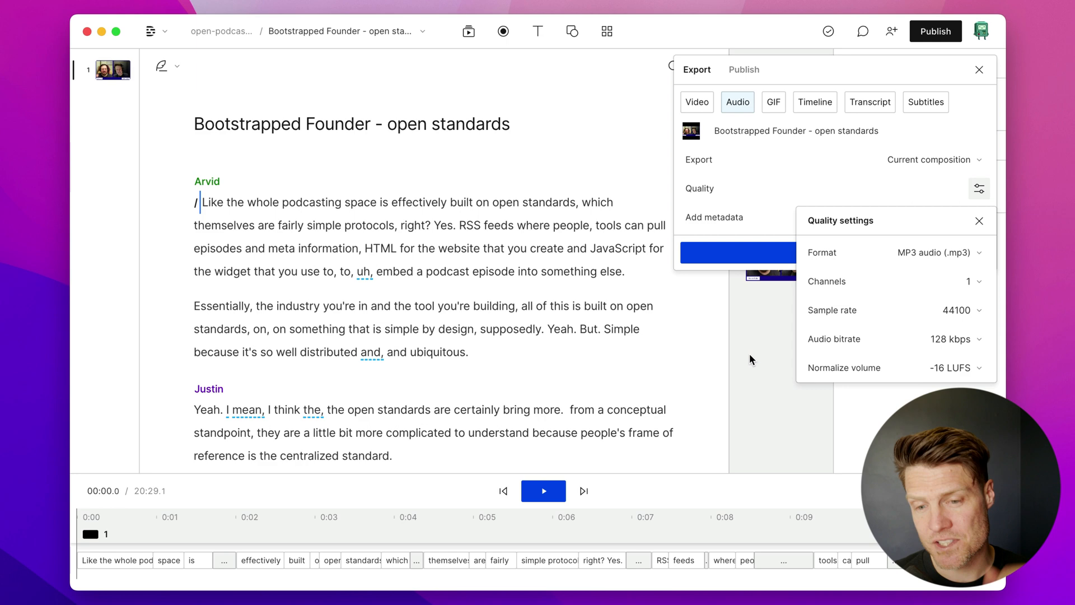
left_click(738, 252)
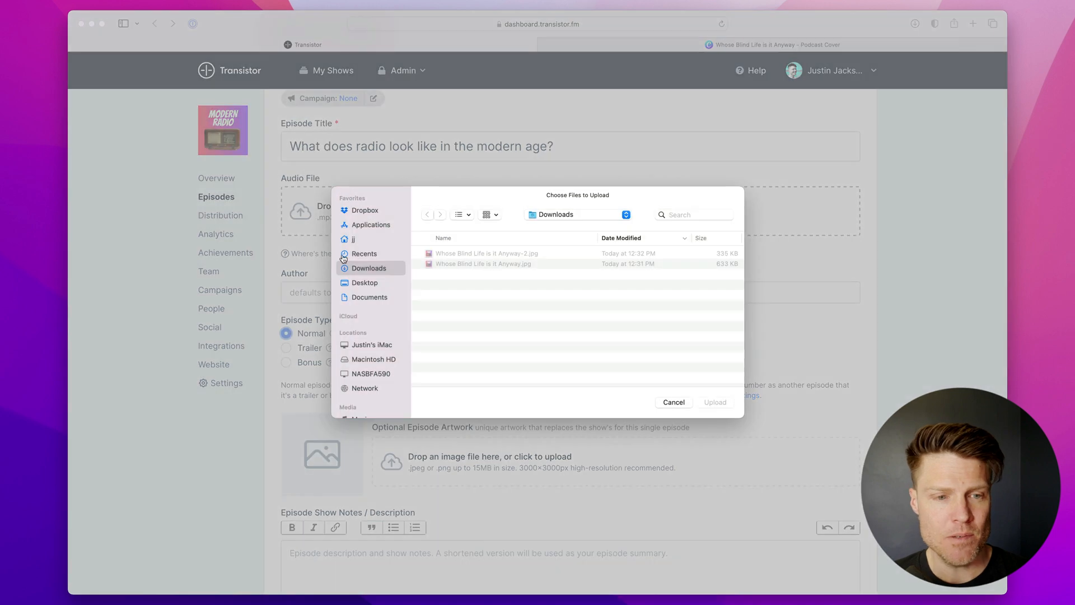
Upload episode1.mp3 from the Desktop as the episode's audio file
left_click(365, 283)
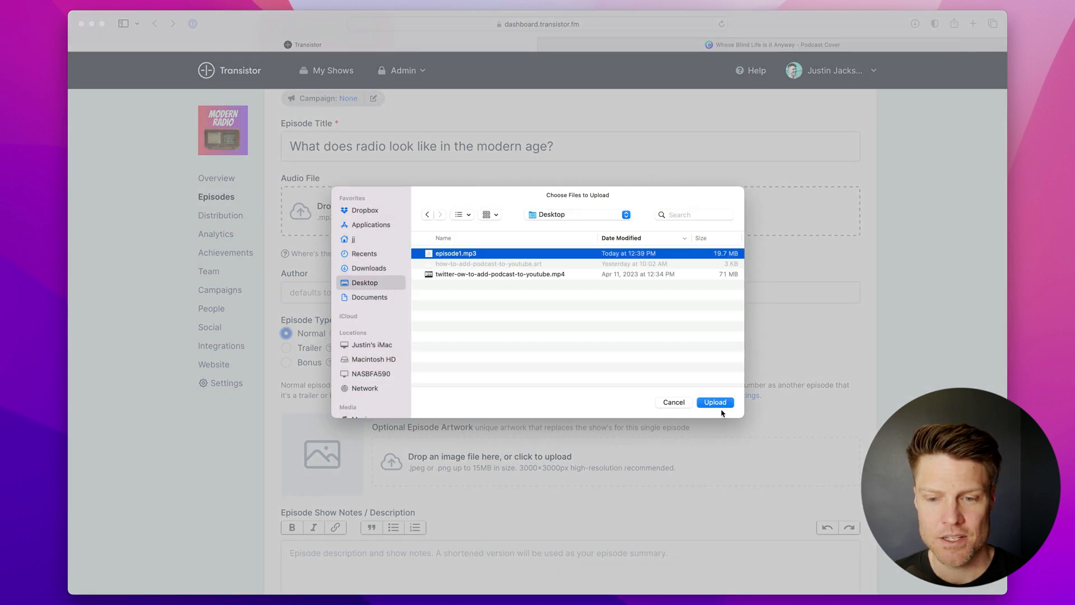
left_click(714, 402)
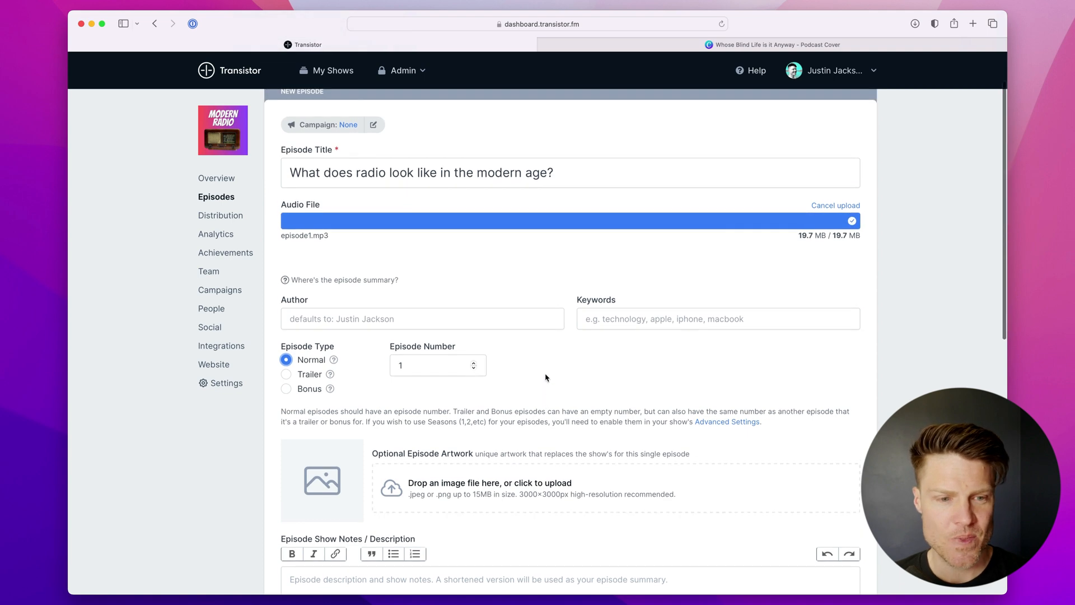
scroll("down", 3)
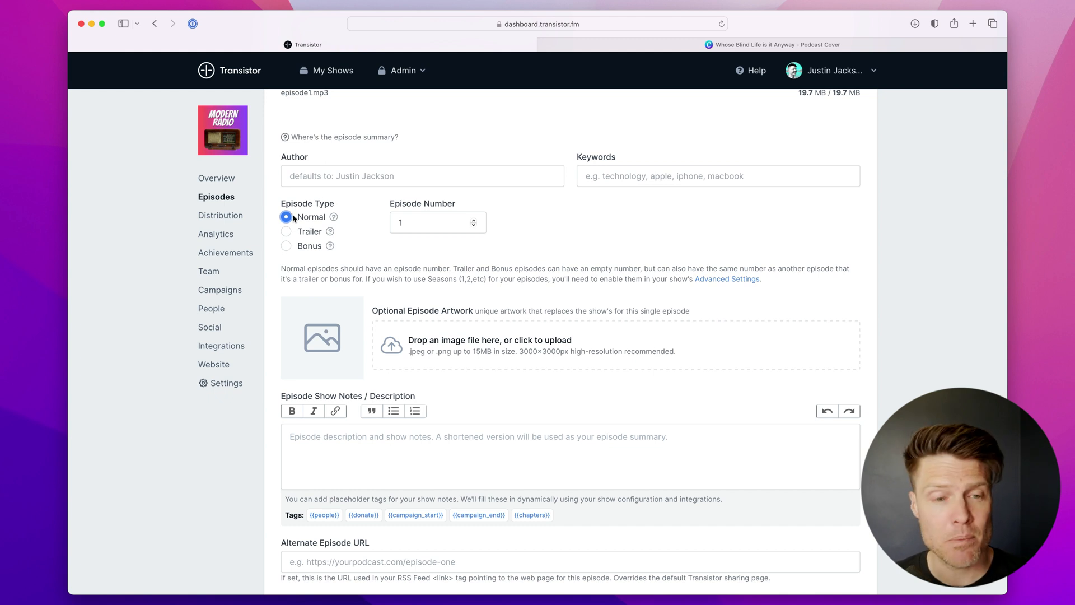
left_click(286, 232)
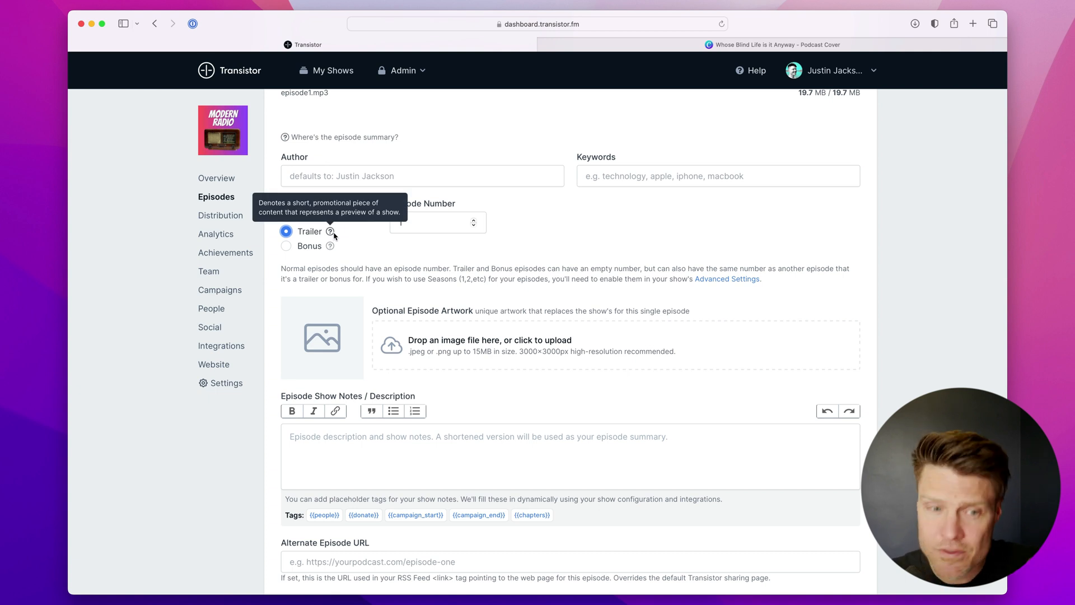
left_click(285, 217)
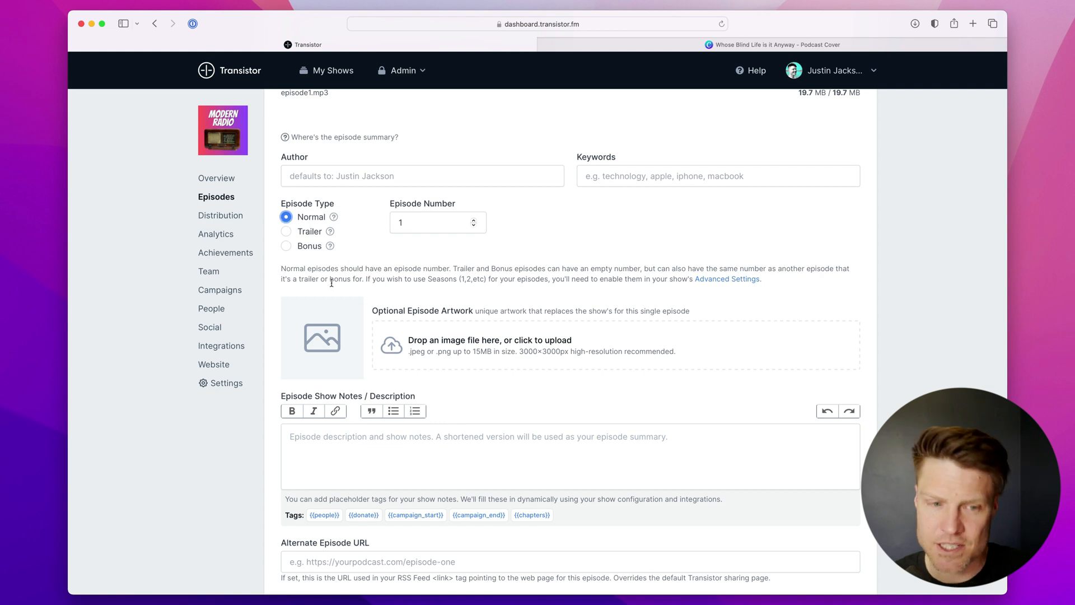
scroll("down", 3)
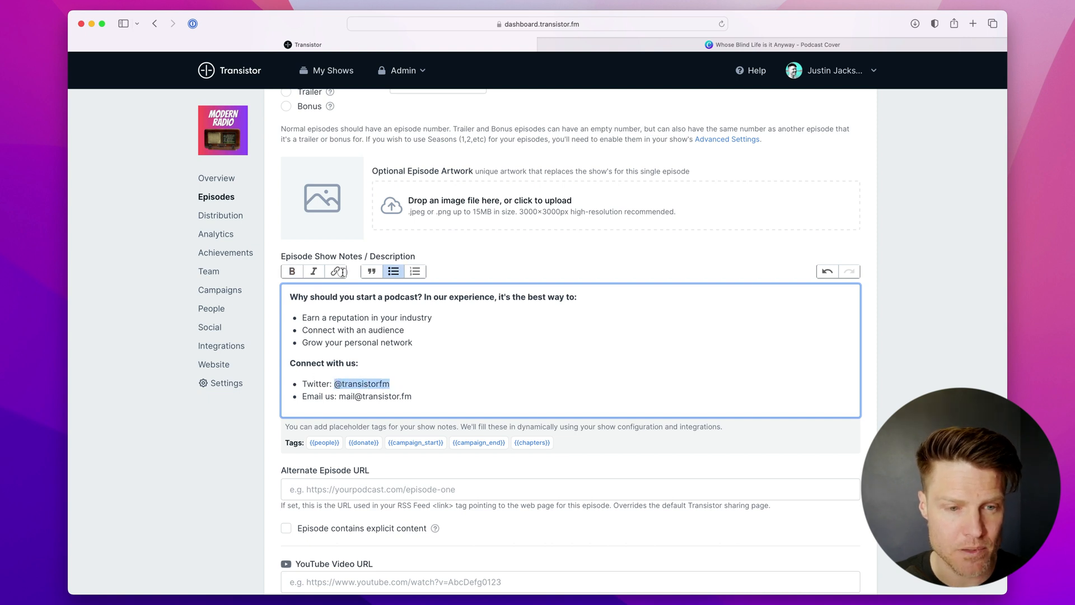
left_click(336, 271)
type("https://twitter.com/t")
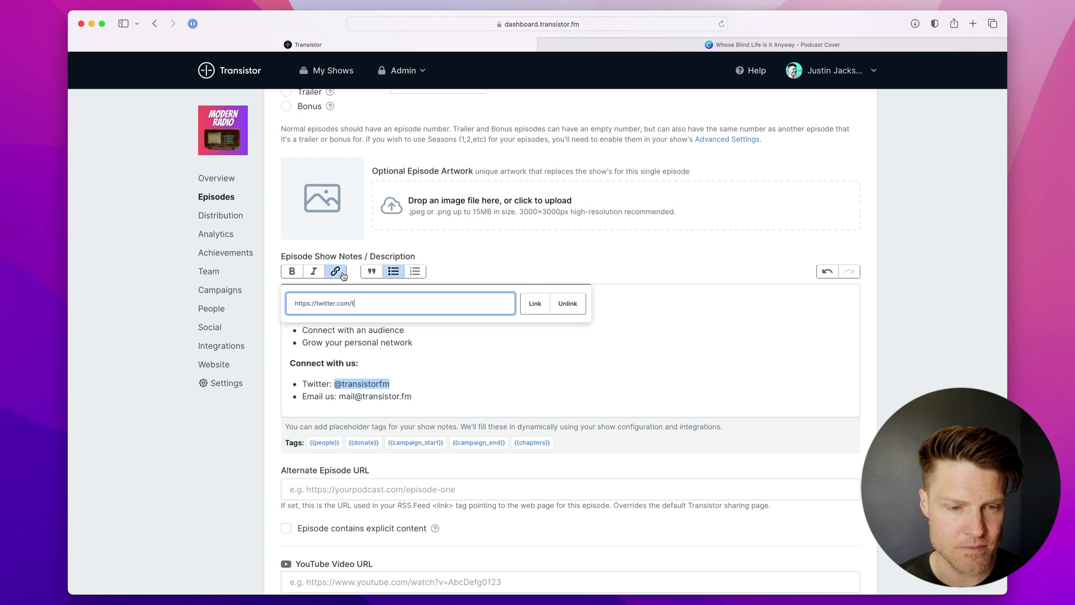
type("ransistorfm")
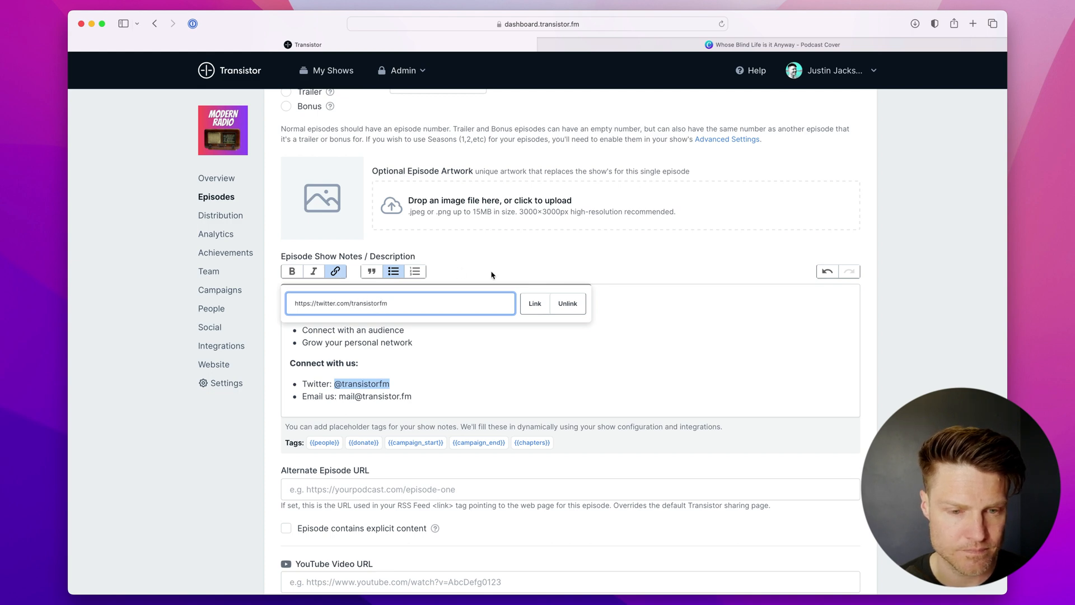
scroll("down", 3)
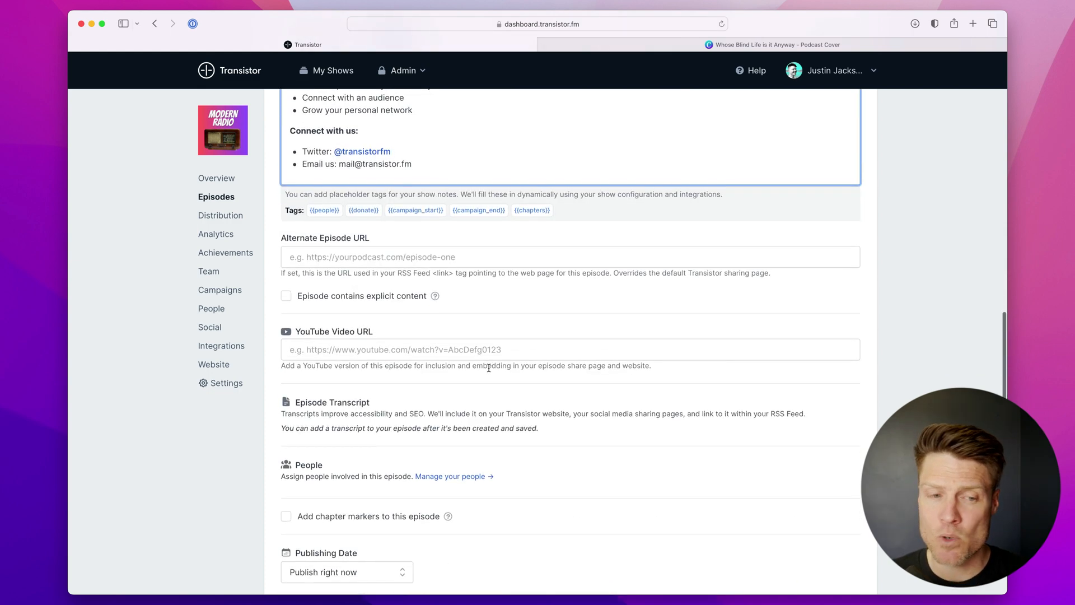
Publish the episode immediately after briefly trying a scheduled publish date
scroll("down", 3)
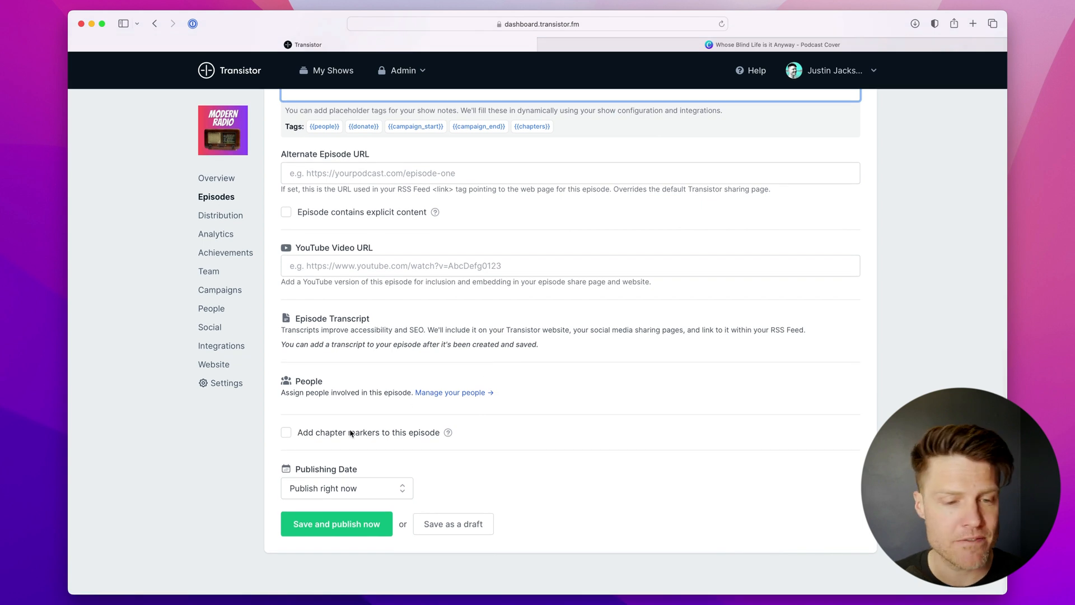
left_click(346, 488)
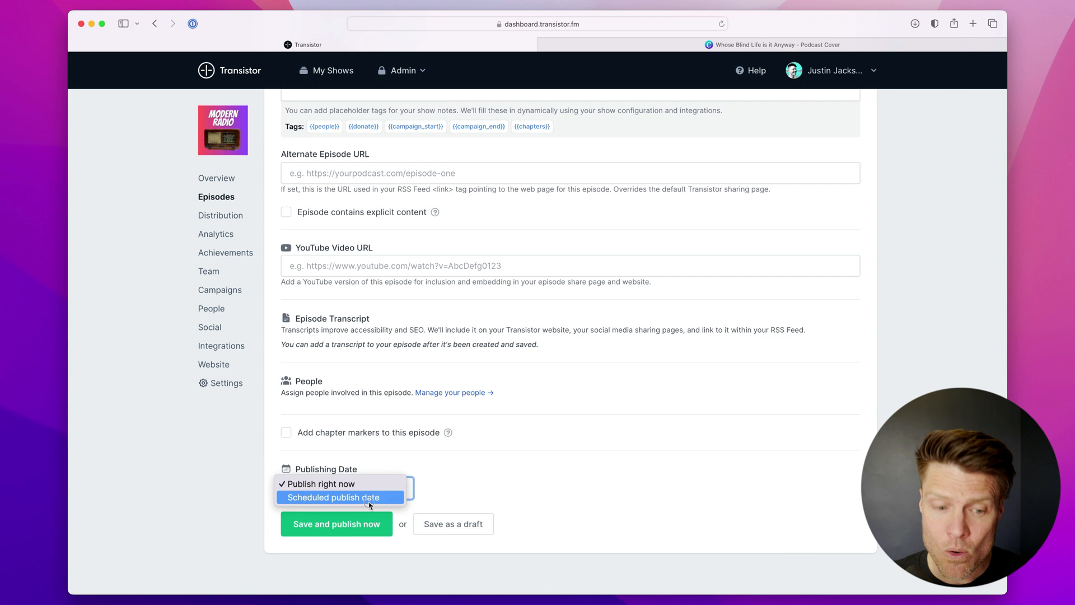
left_click(339, 497)
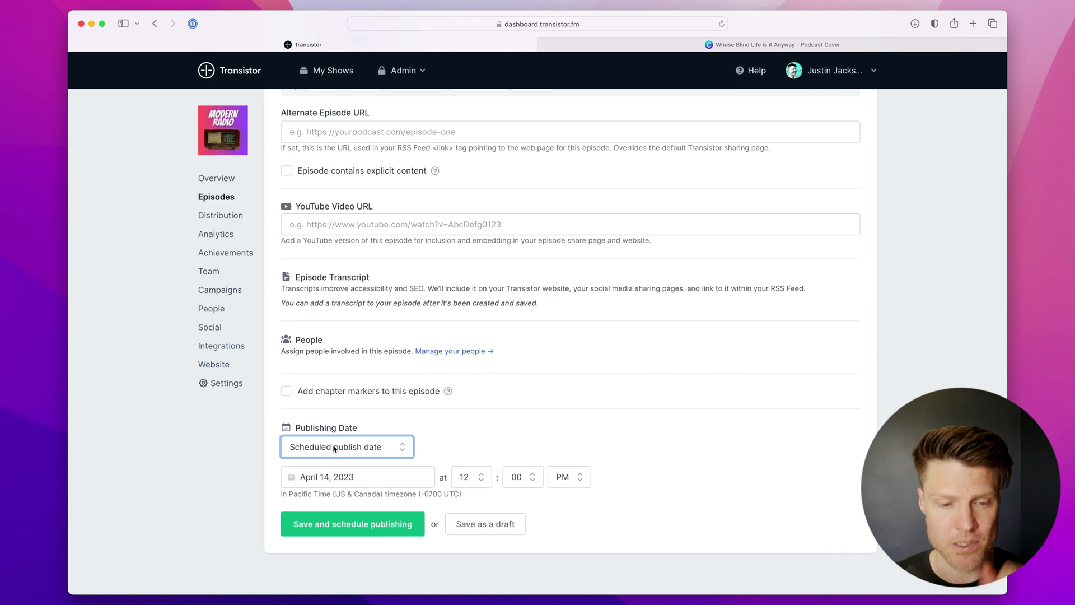
left_click(347, 447)
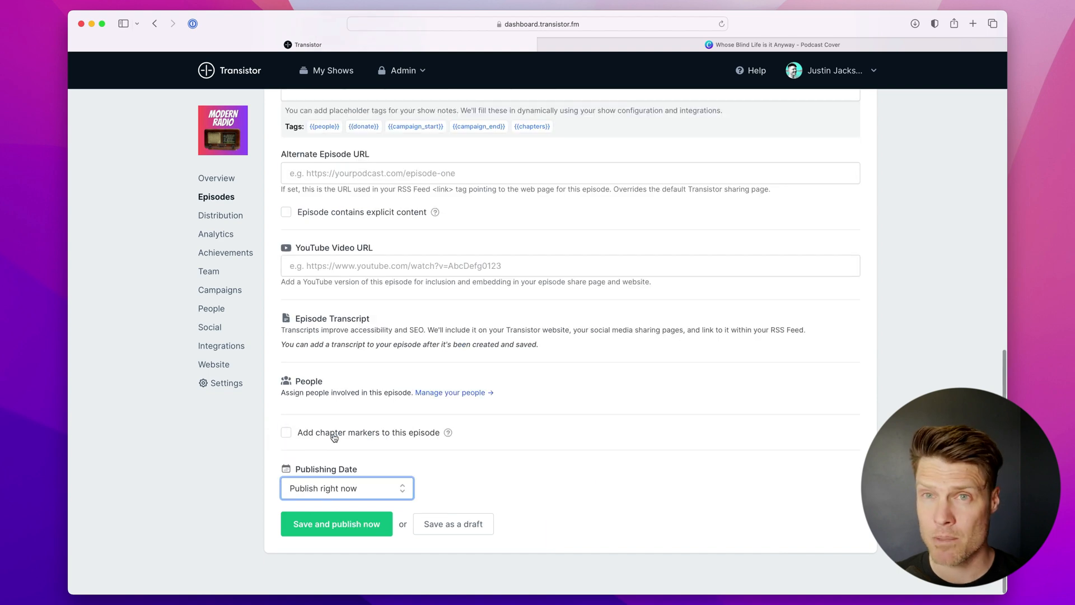
left_click(336, 524)
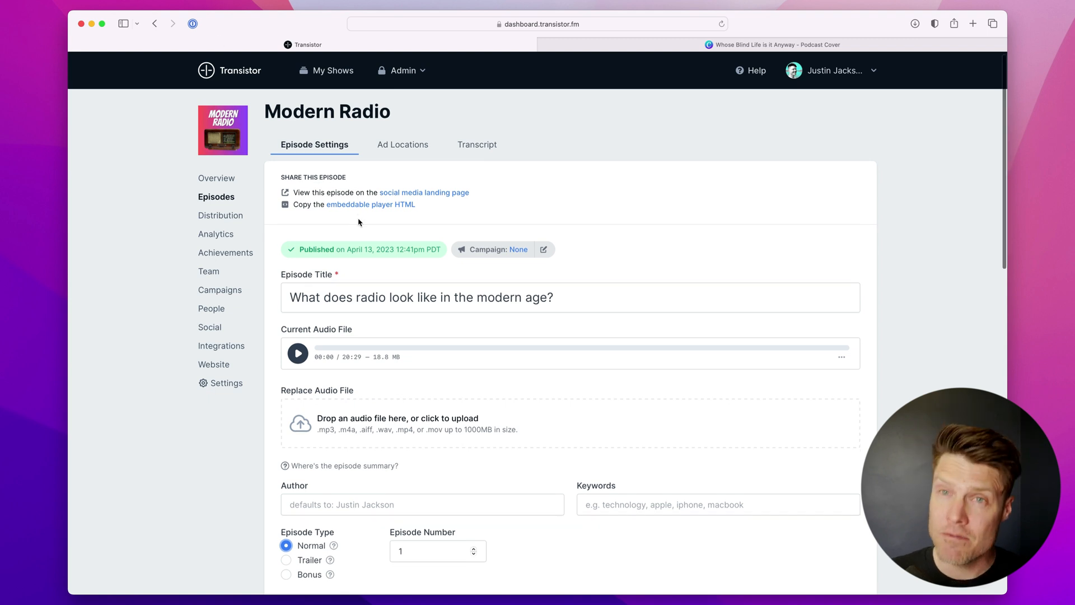
Open the episode's social media landing page in a new tab
left_click(425, 192)
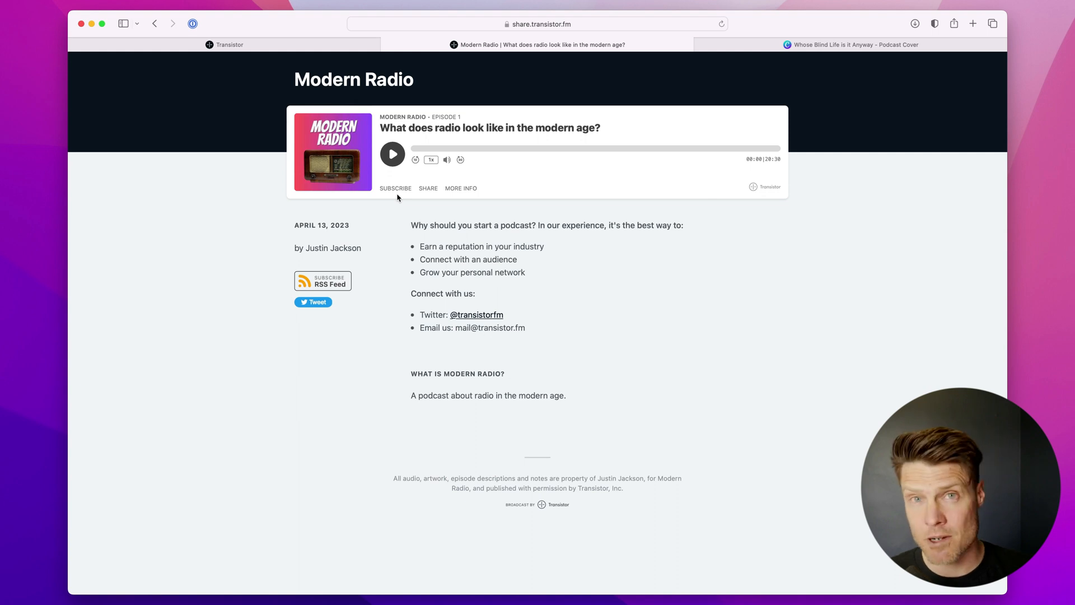
Play the episode on its share page, then view Modern Radio's Distribution page
left_click(392, 154)
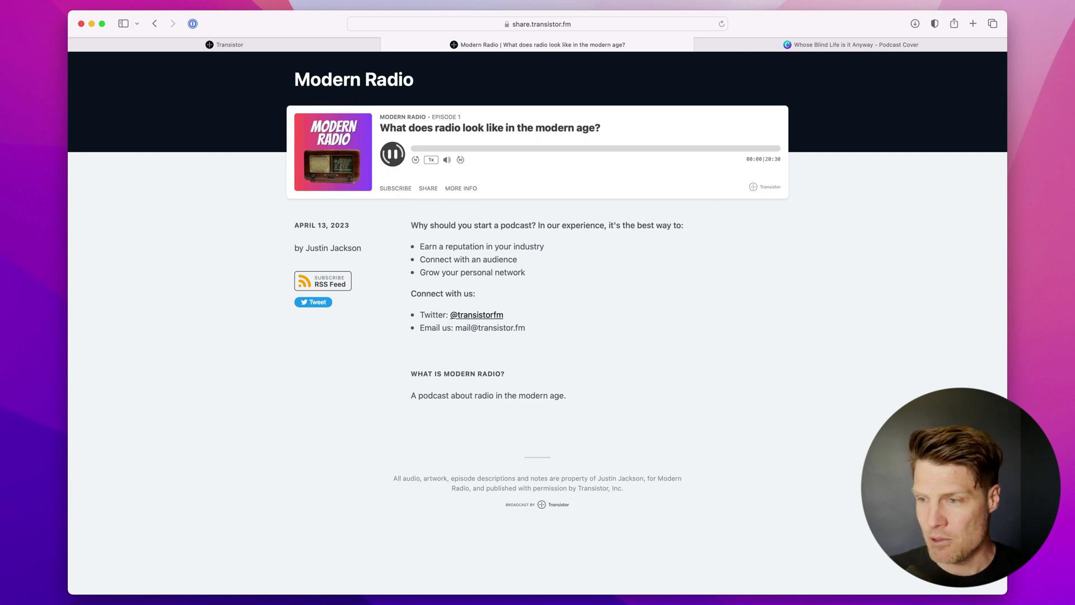
left_click(392, 154)
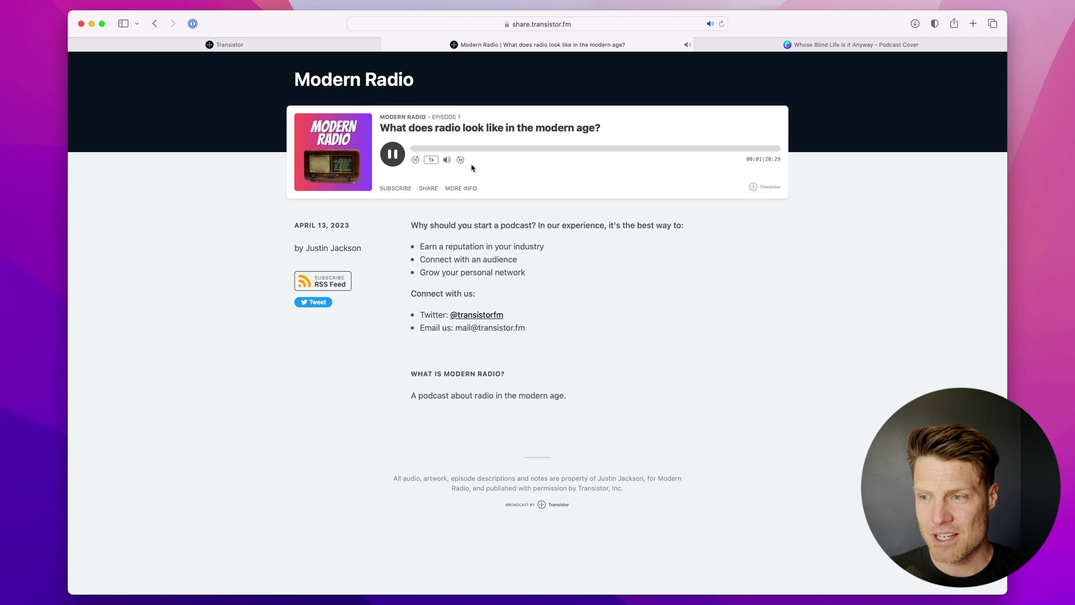
left_click(392, 154)
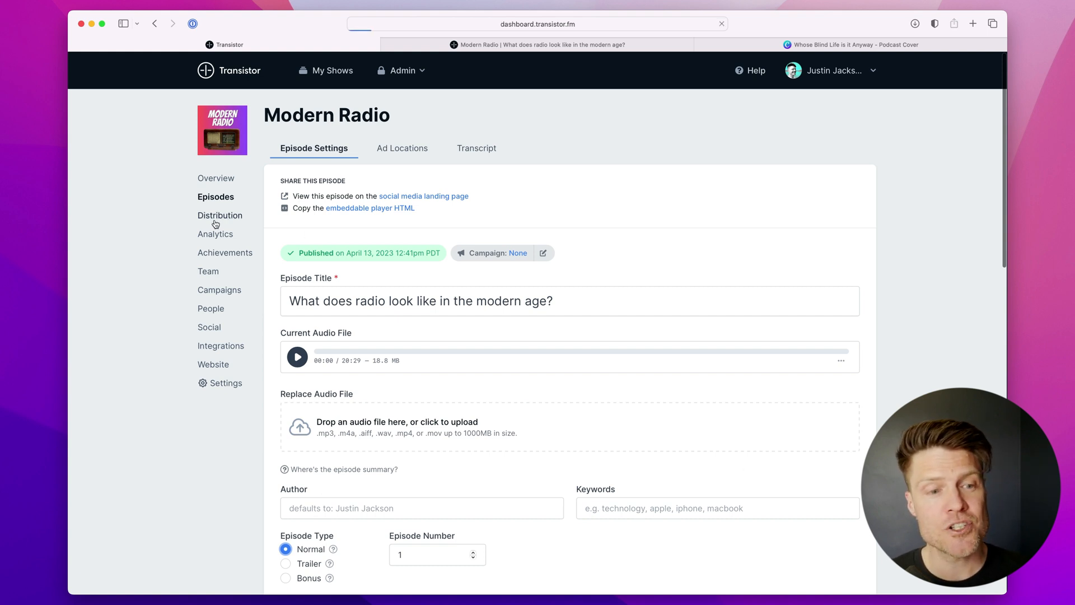
left_click(220, 215)
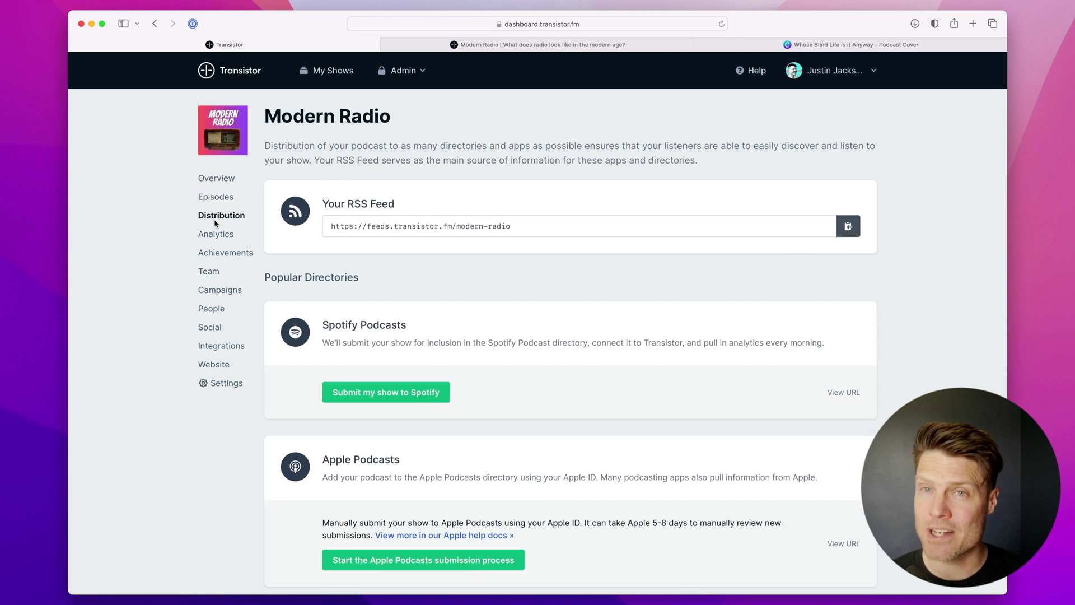